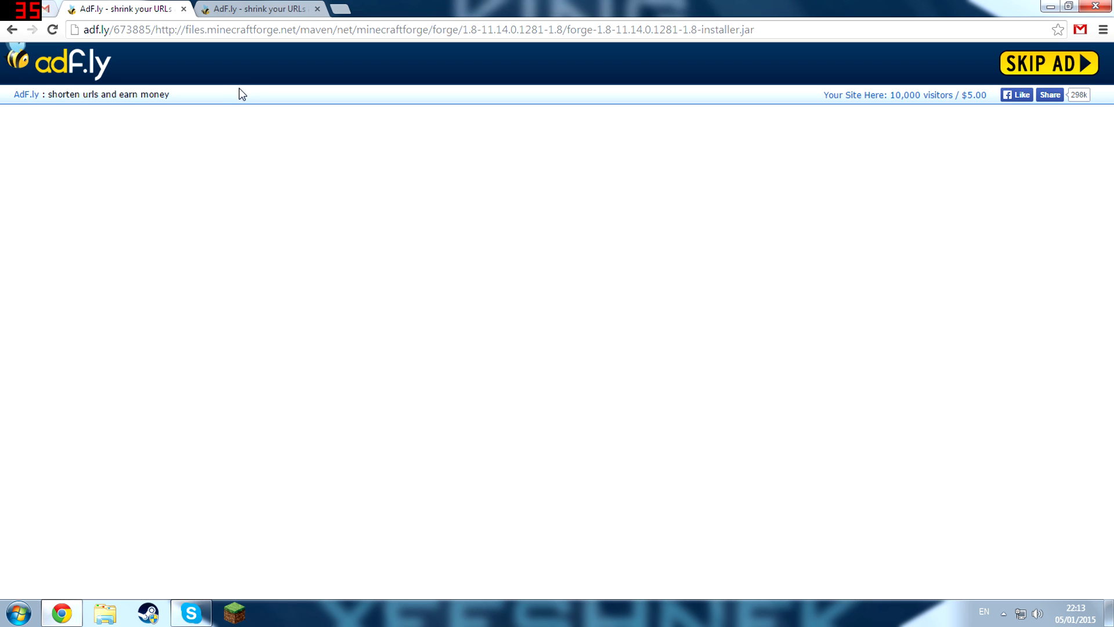
{"action": "mouse_move", "coordinate": [214, 138]}
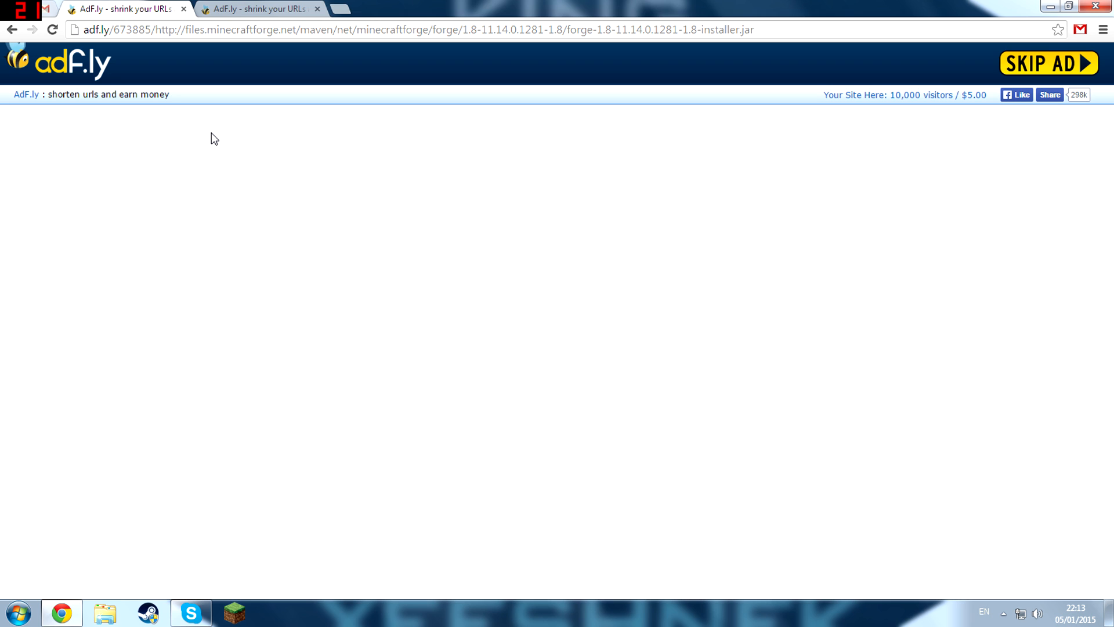
{"action": "mouse_move", "coordinate": [227, 96]}
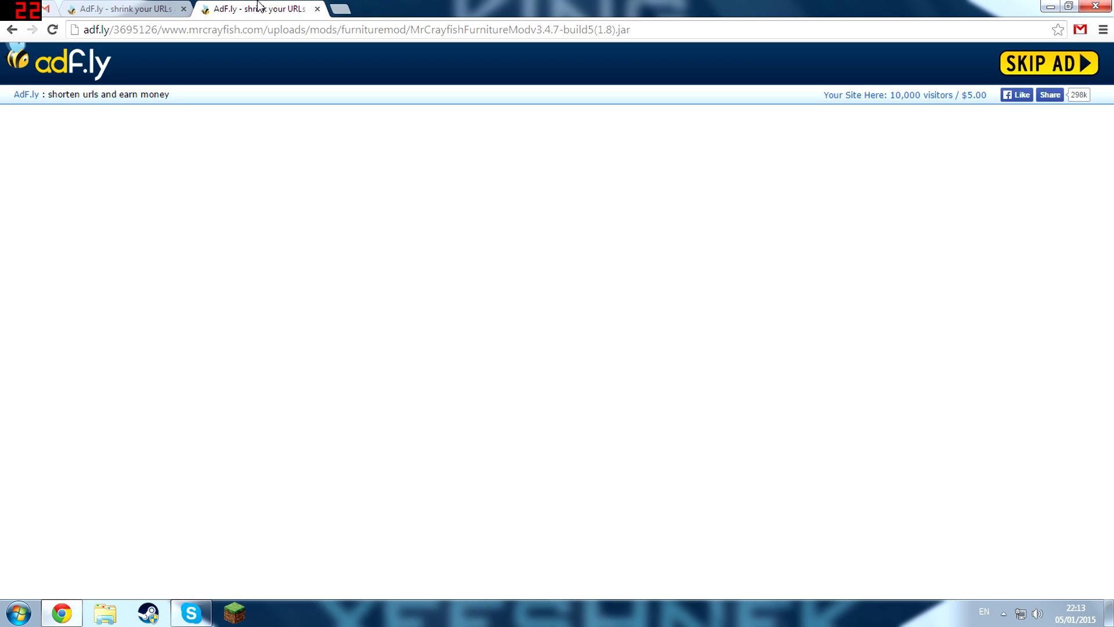
{"action": "mouse_move", "coordinate": [611, 95]}
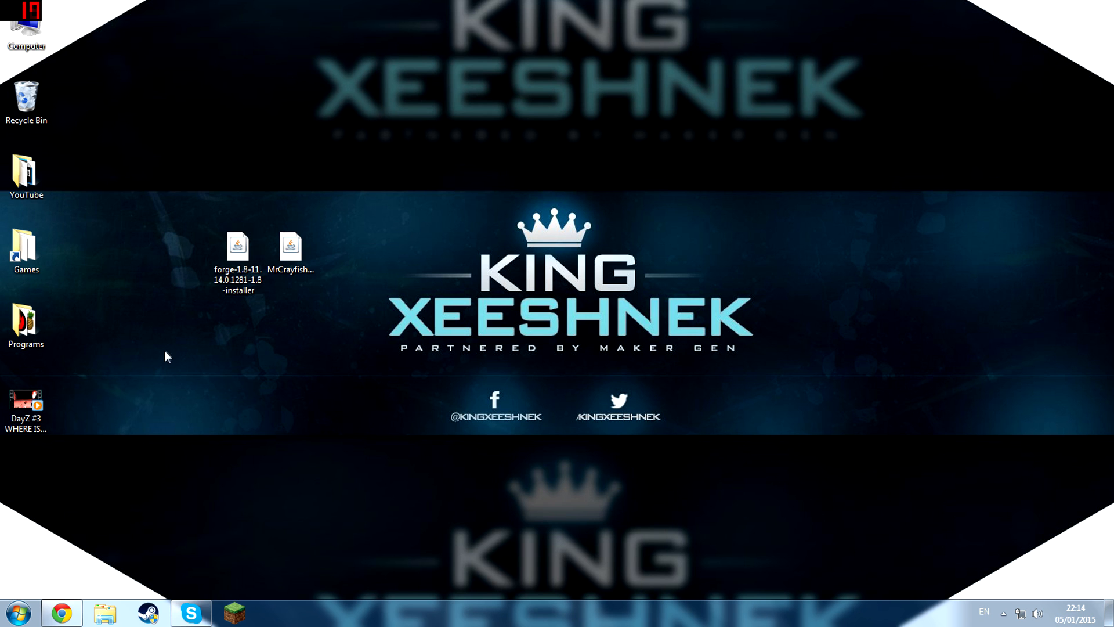
- Run the Forge installer and install the Forge 11.14.0.1281-1.8 client profile
{"action": "double_click", "coordinate": [237, 245]}
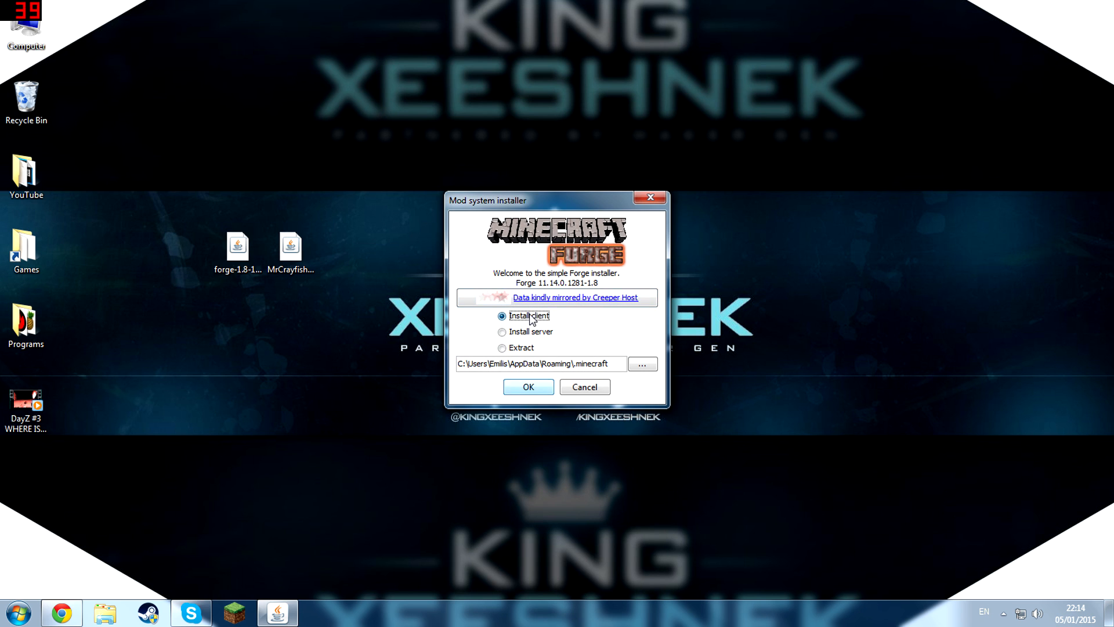
{"action": "left_click", "coordinate": [529, 386]}
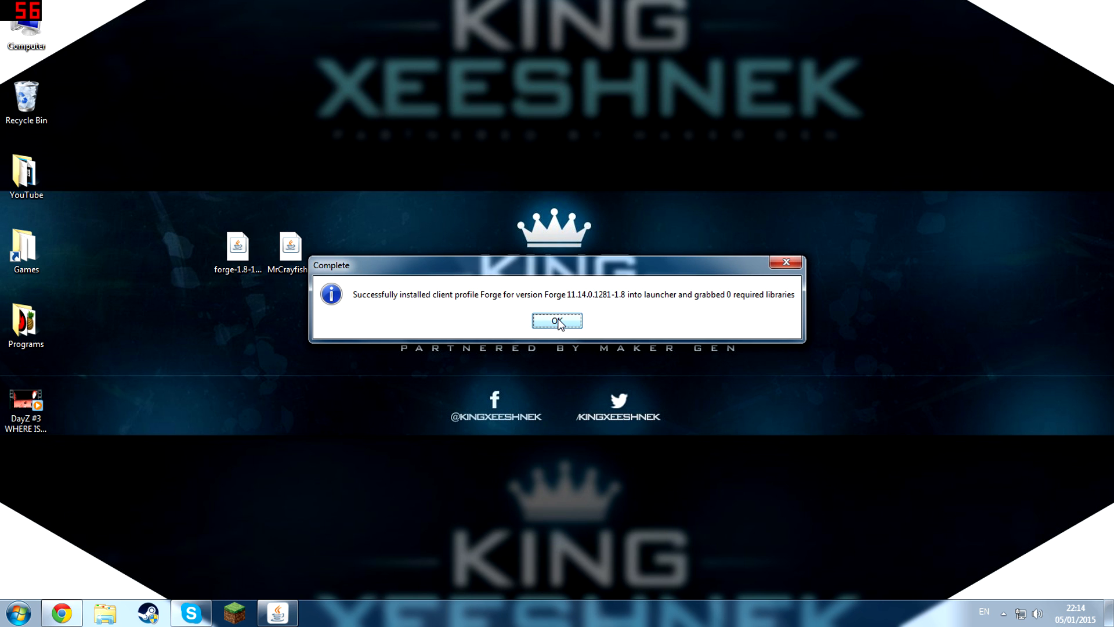
{"action": "left_click", "coordinate": [558, 321]}
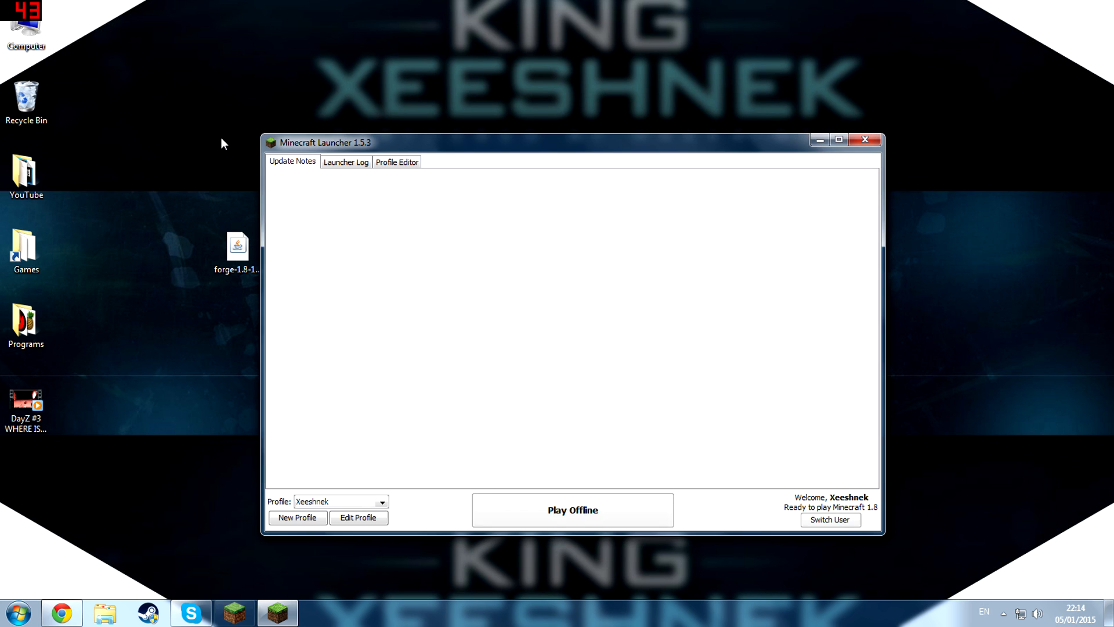
- Select the Forge profile in the launcher's profile list
{"action": "left_click", "coordinate": [385, 501]}
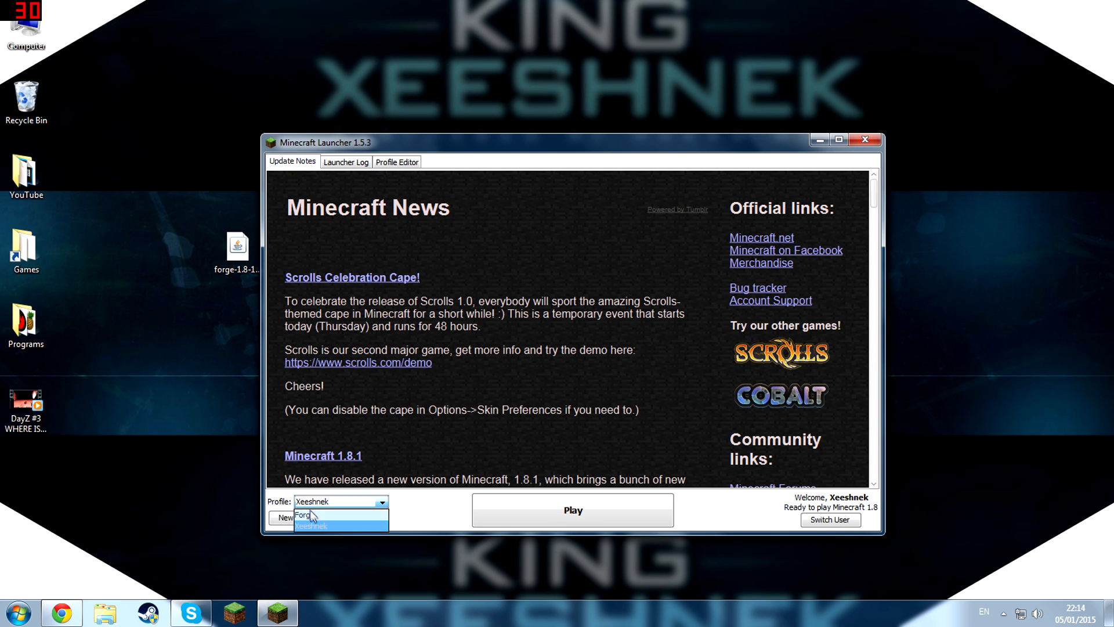
{"action": "left_click", "coordinate": [305, 515]}
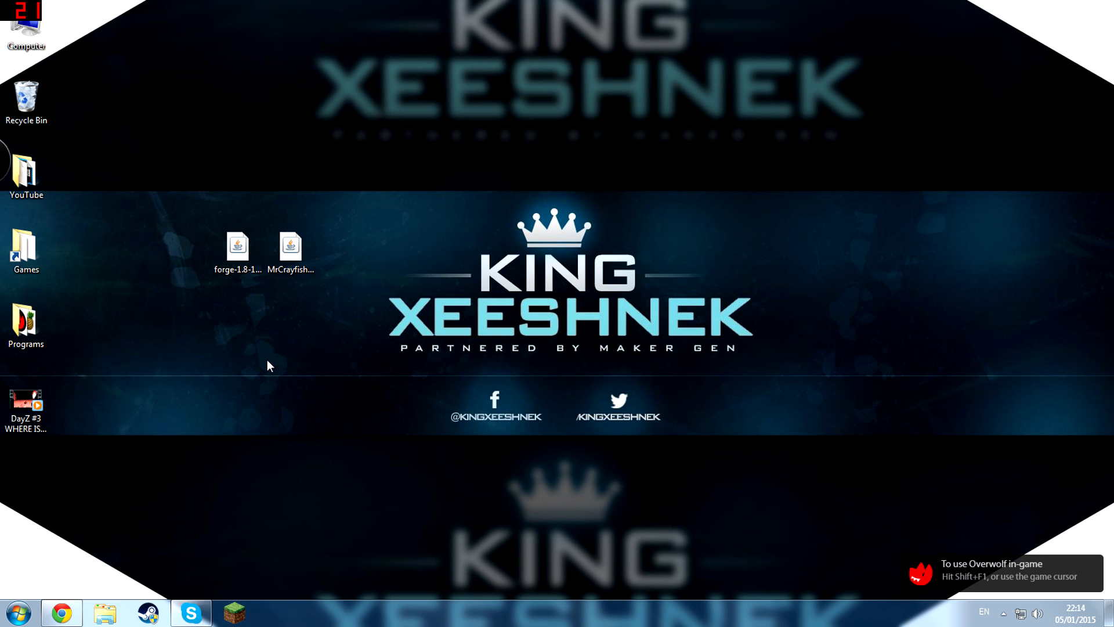
- Open the mods folder inside %appdata%/.minecraft via the Run box
{"action": "key", "text": "Win+r"}
{"action": "type", "text": "%appdata%/.minecraft"}
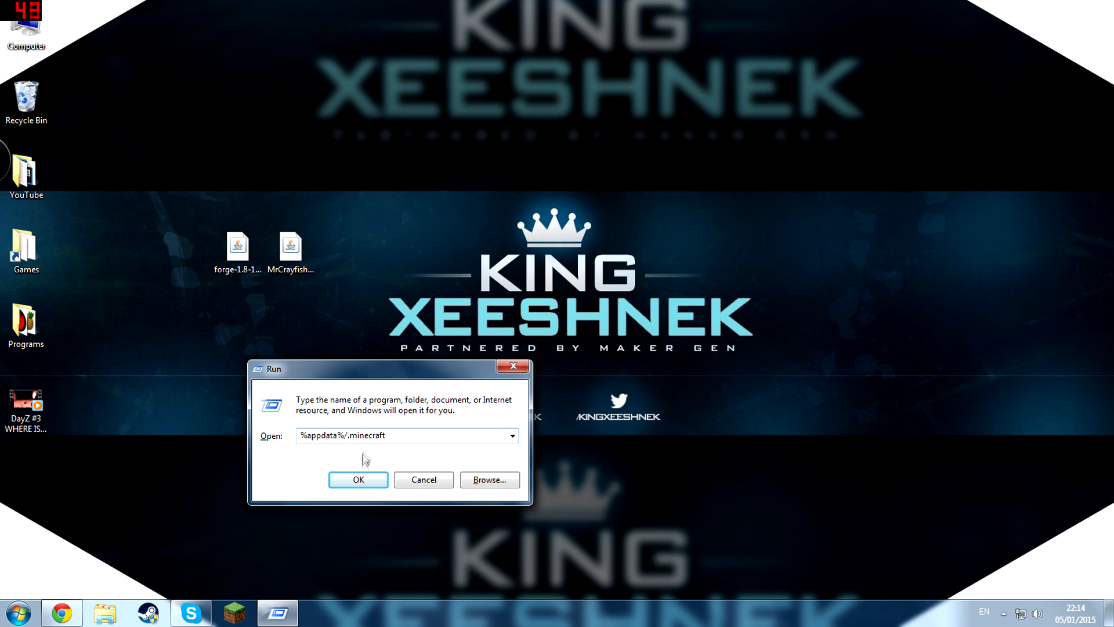
{"action": "left_click", "coordinate": [358, 480]}
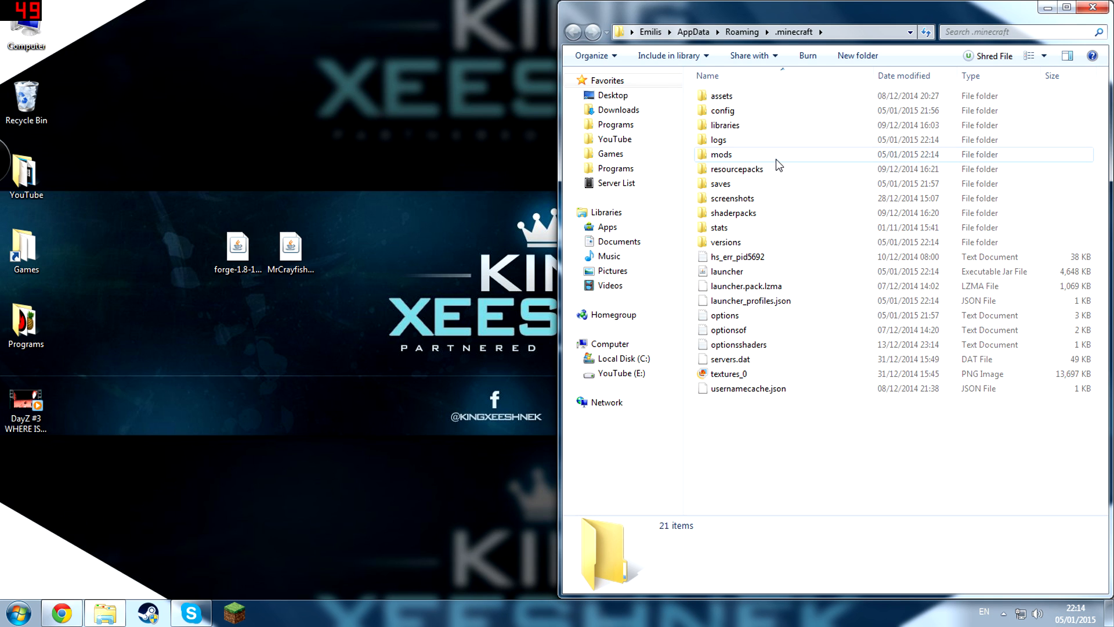
{"action": "double_click", "coordinate": [721, 154]}
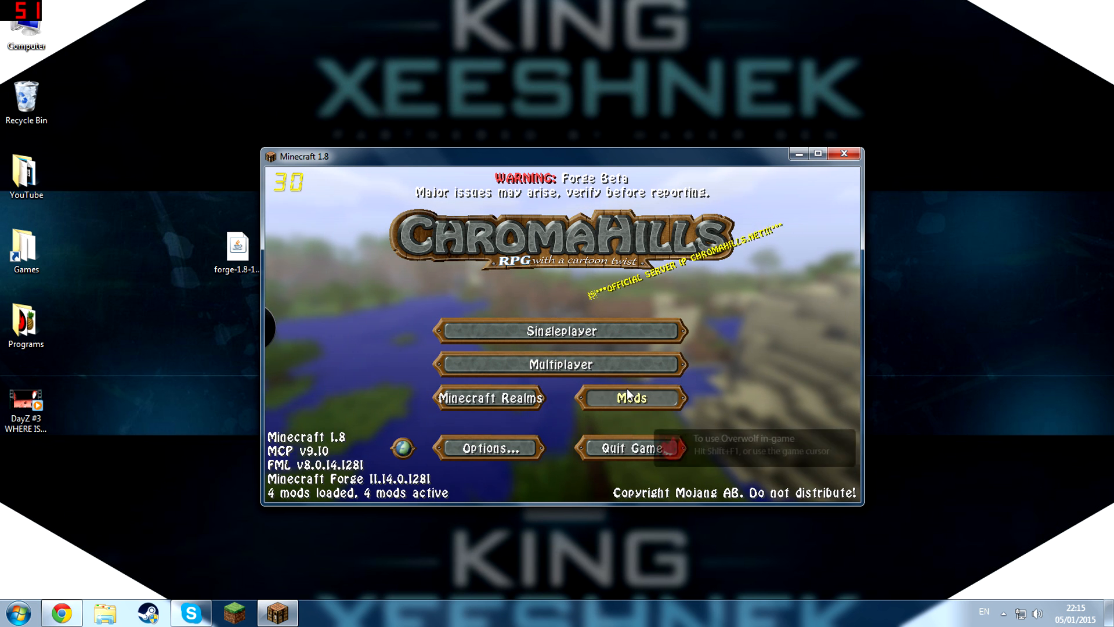
- Check the Mods list shows MrCrayfish's Furniture Mod, then return to the title screen
{"action": "left_click", "coordinate": [632, 398]}
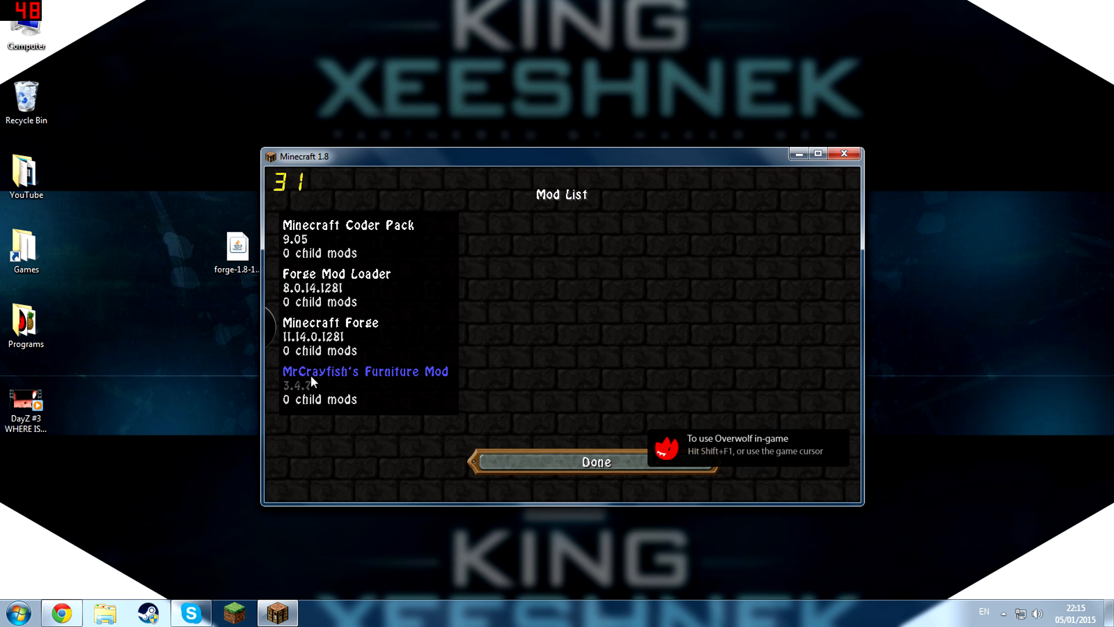
{"action": "left_click", "coordinate": [597, 462]}
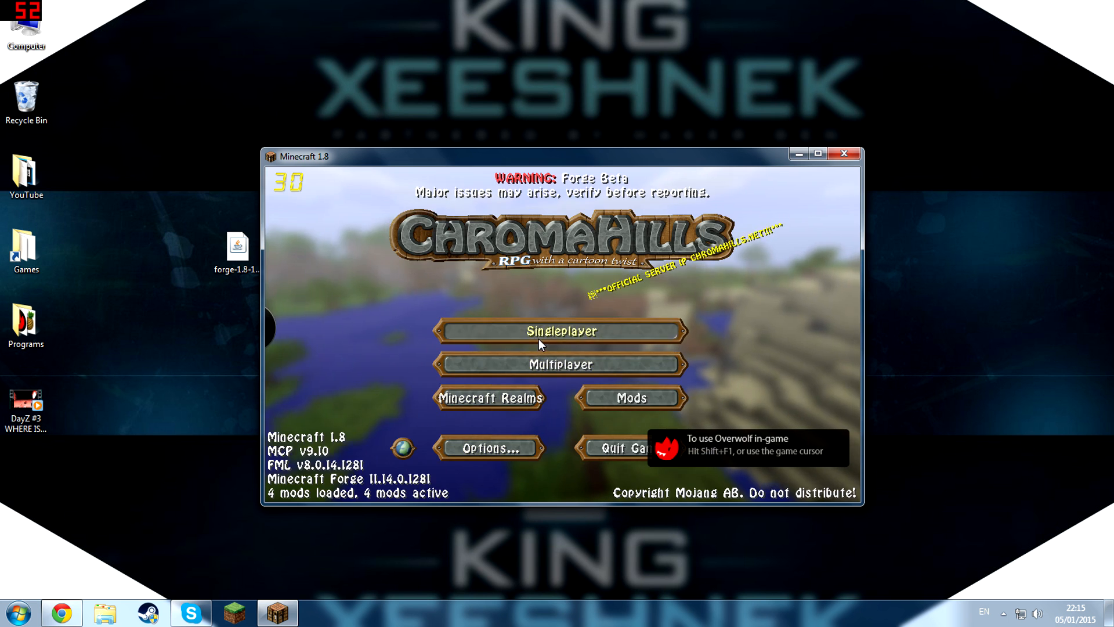
- Load a singleplayer world and bring up the creative inventory
{"action": "left_click", "coordinate": [561, 331]}
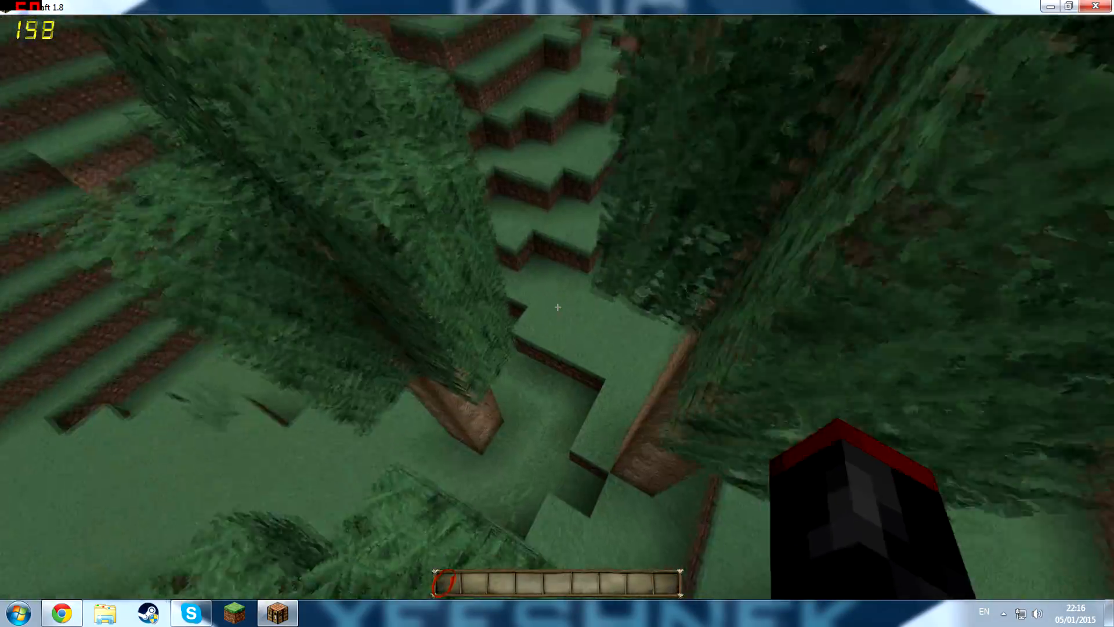
{"action": "key", "text": "e"}
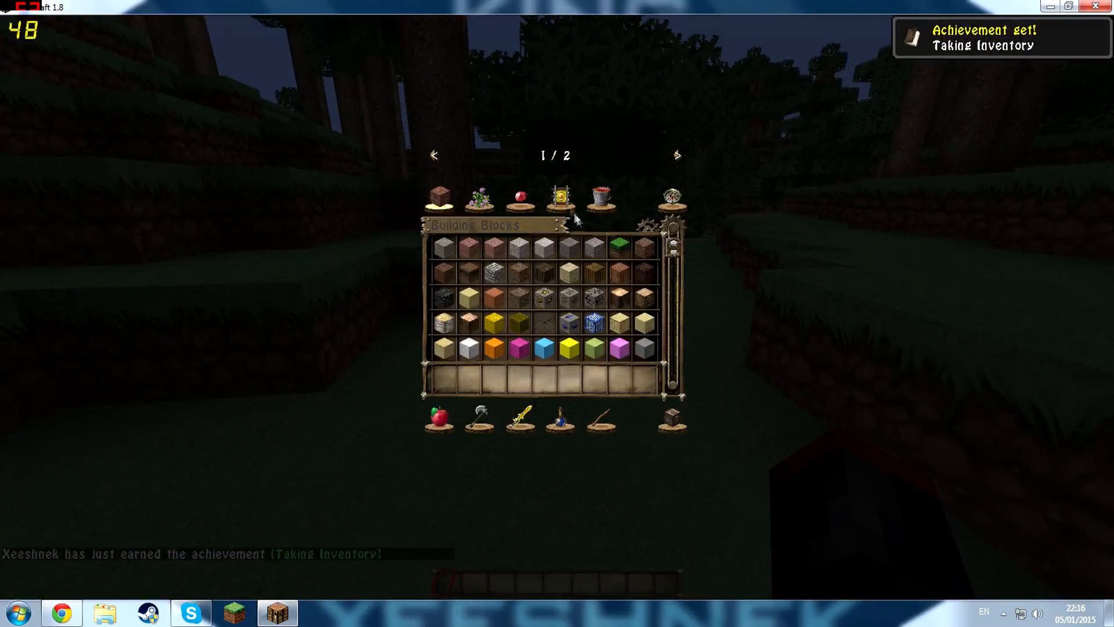
- Place a stone chair and wooden cabinet from the furniture mod's creative tab
{"action": "left_click", "coordinate": [678, 155]}
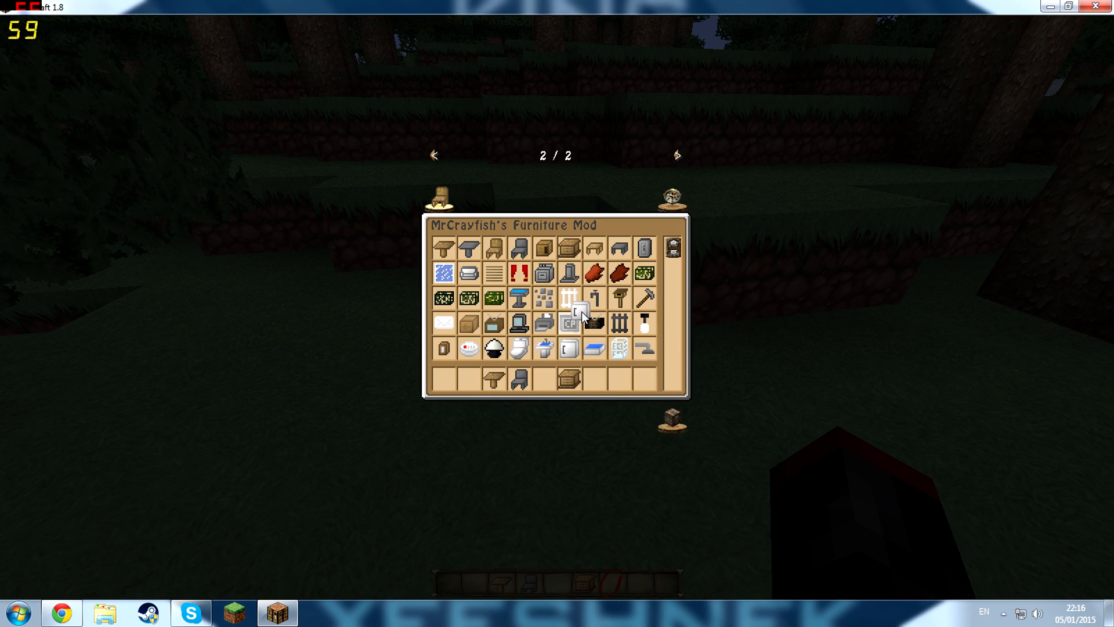
{"action": "scroll", "scroll_direction": "down", "scroll_amount": 3}
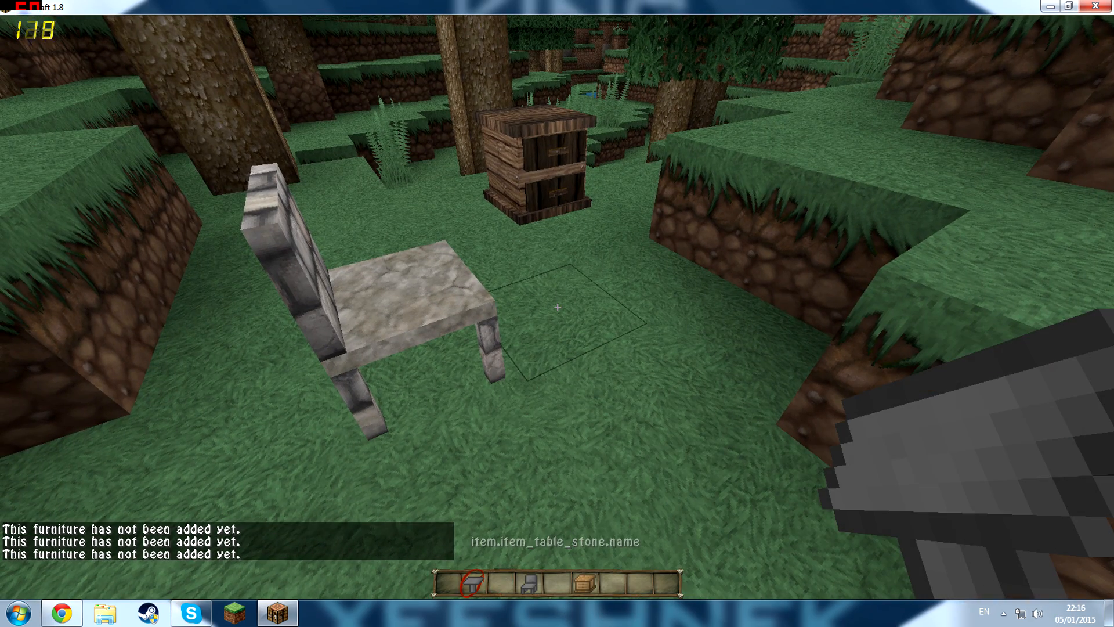
{"action": "key", "text": "e"}
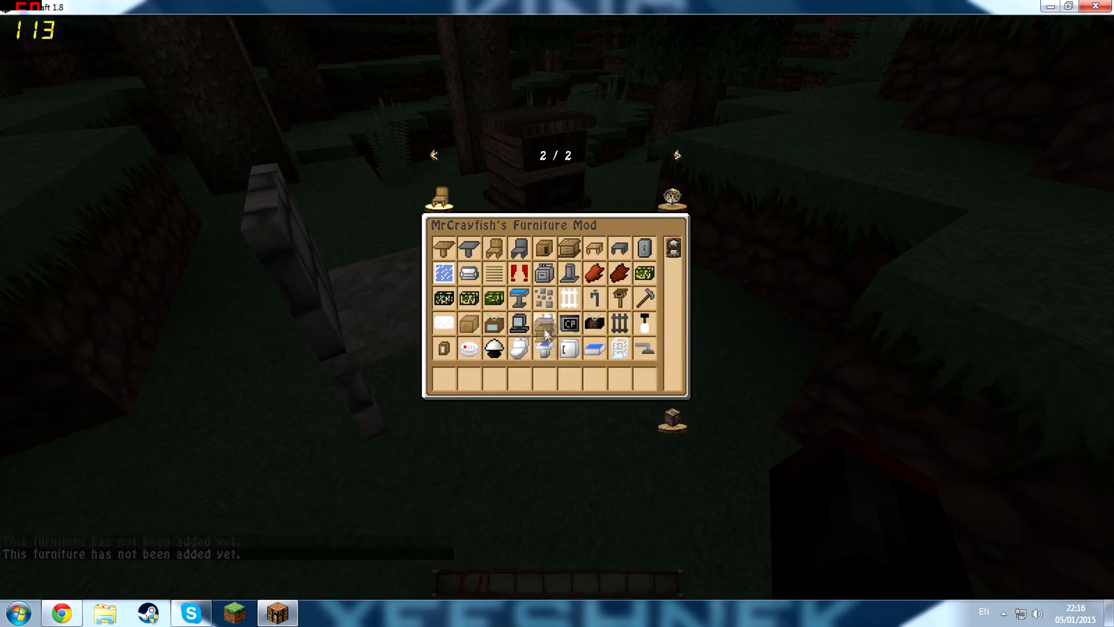